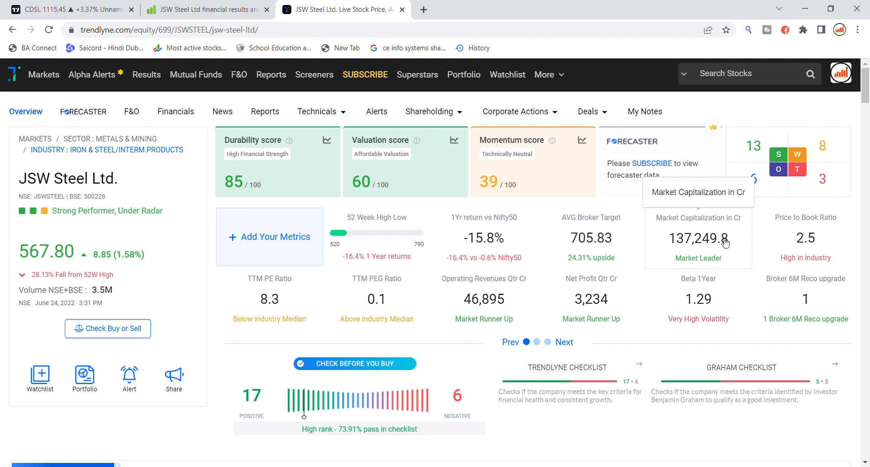
mouse_move(142, 246)
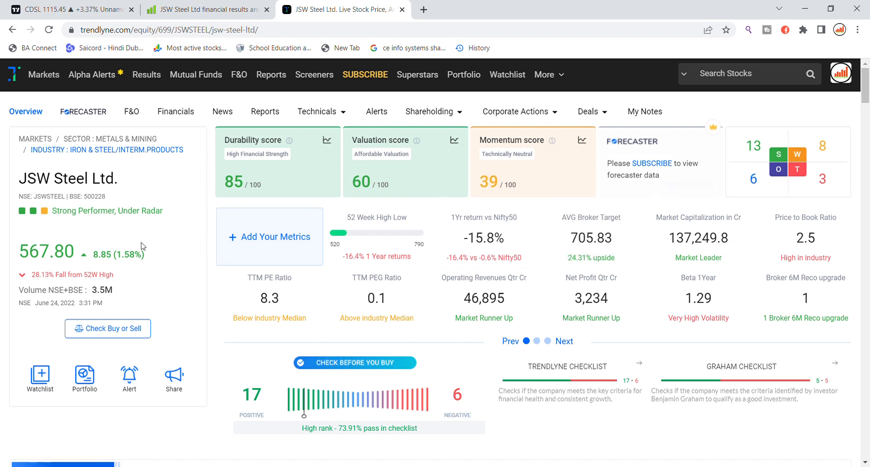
- Note the share price 567.80, then scroll to the one-year price chart
double_click(46, 252)
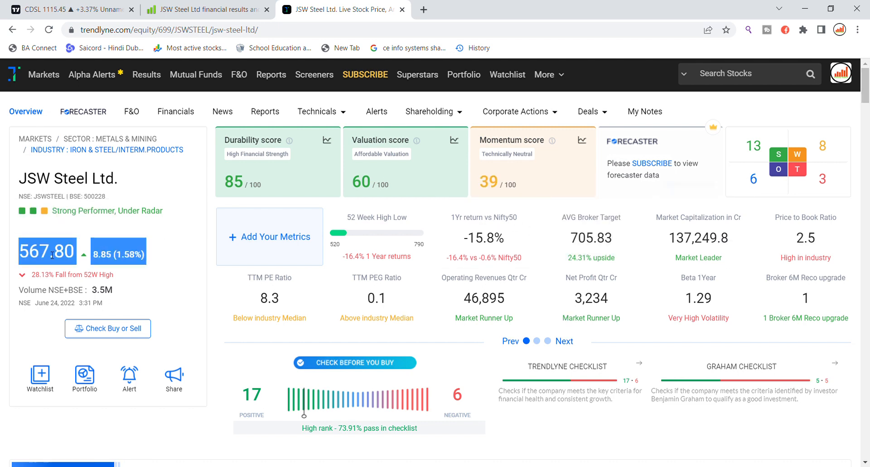
mouse_move(123, 269)
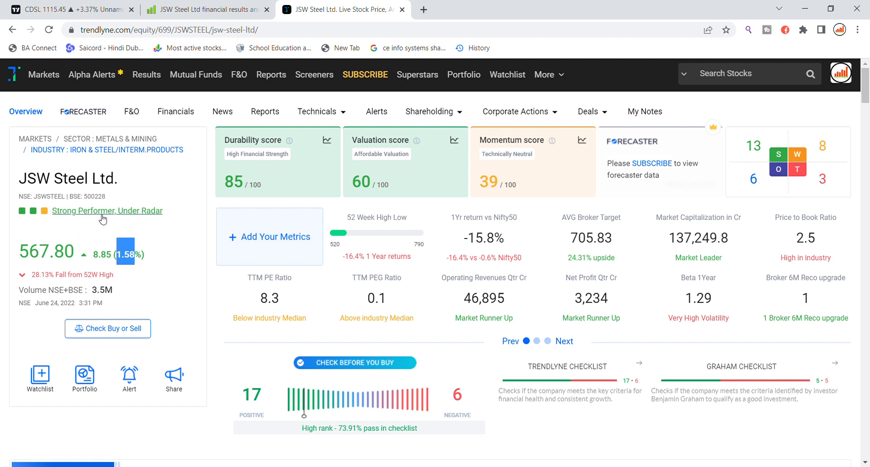
mouse_move(96, 258)
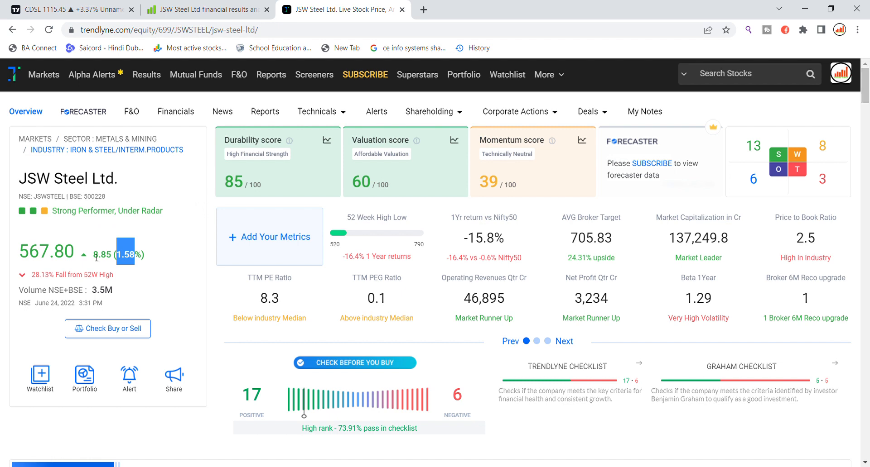
mouse_move(72, 276)
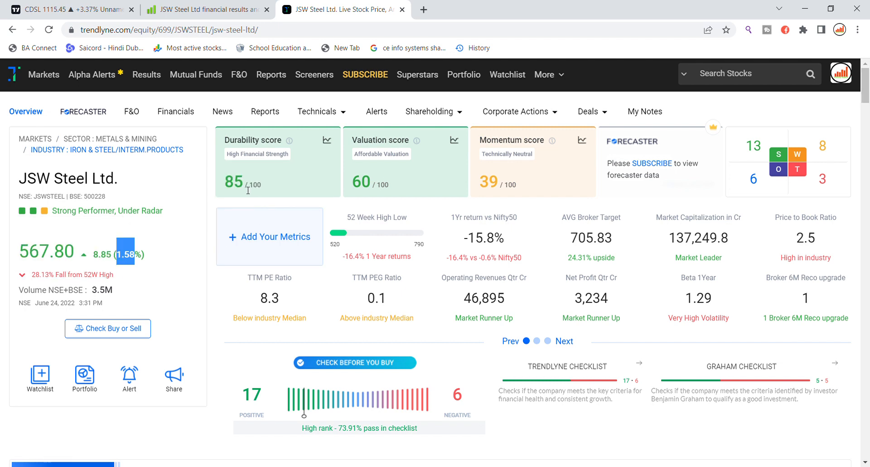
mouse_move(382, 189)
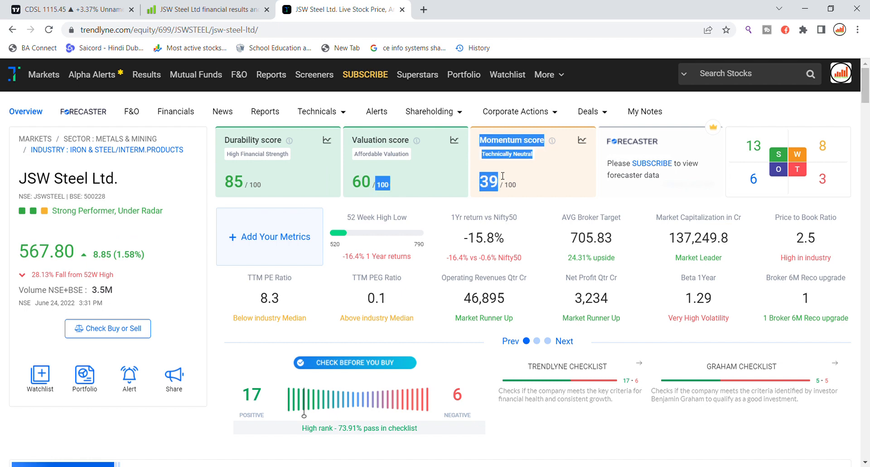
scroll("down", 3)
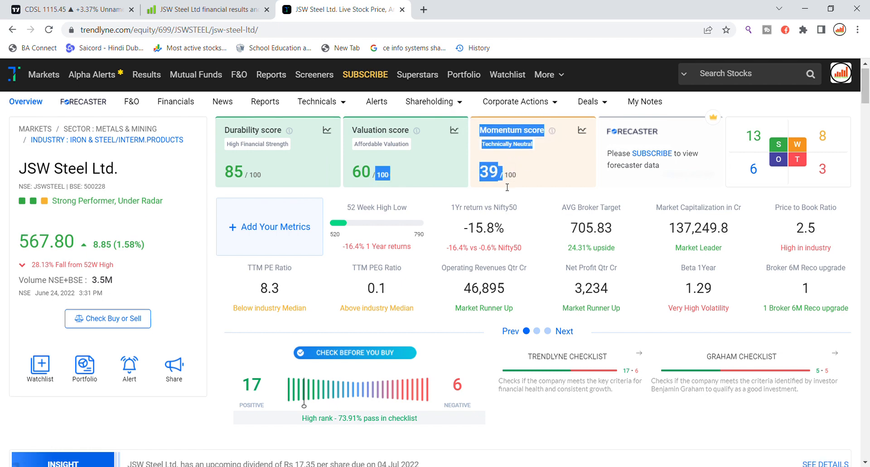
scroll("down", 3)
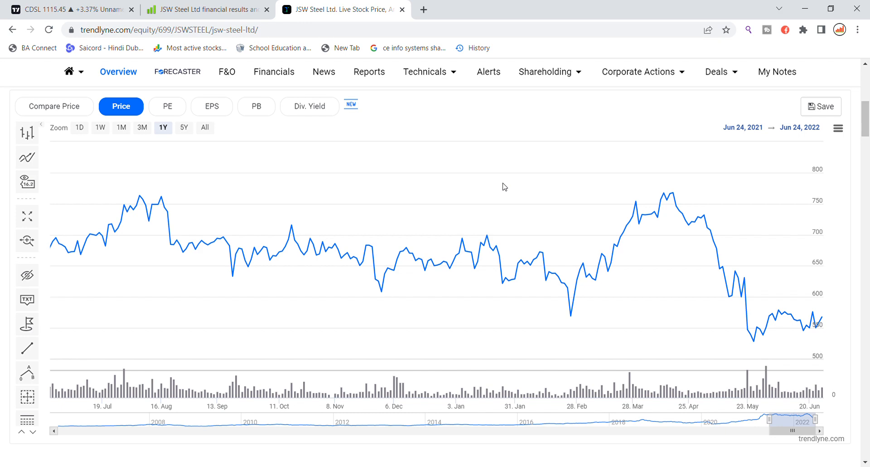
mouse_move(669, 192)
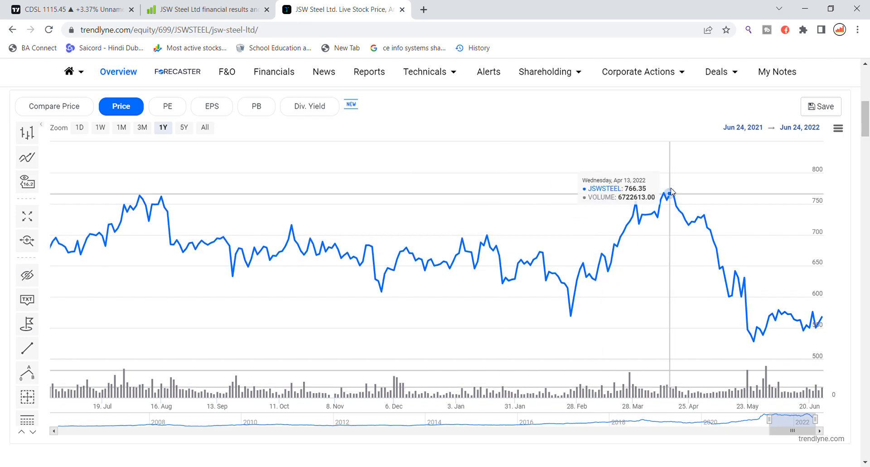
mouse_move(671, 193)
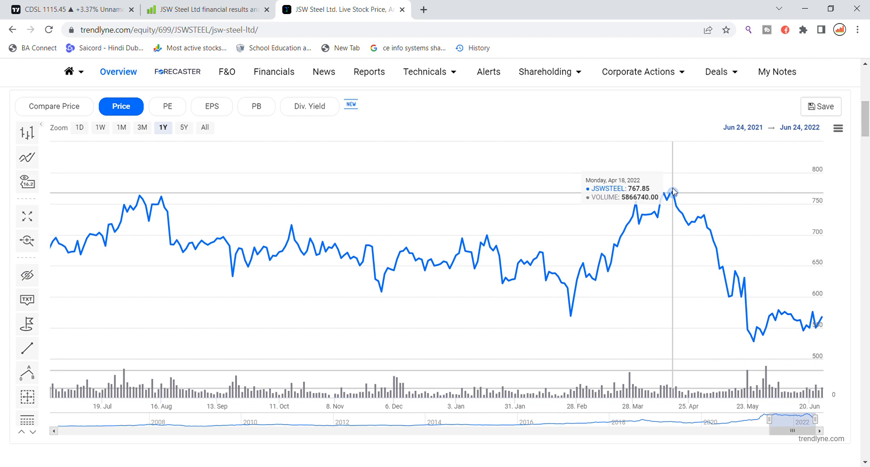
mouse_move(672, 198)
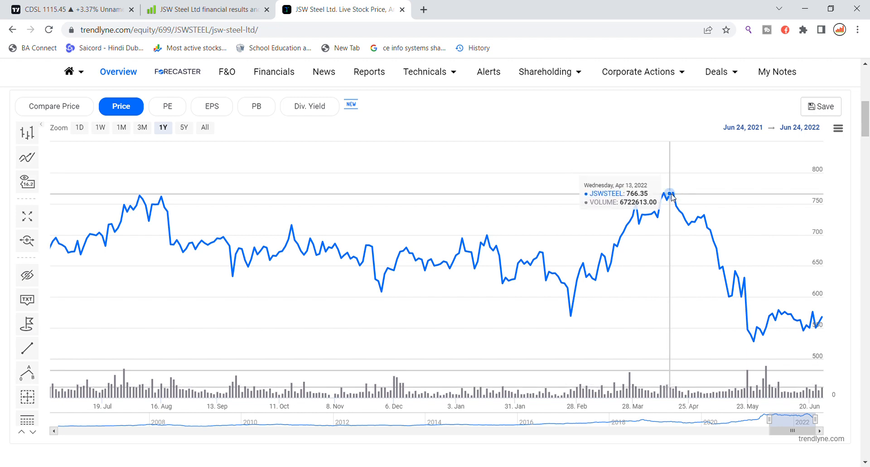
mouse_move(671, 199)
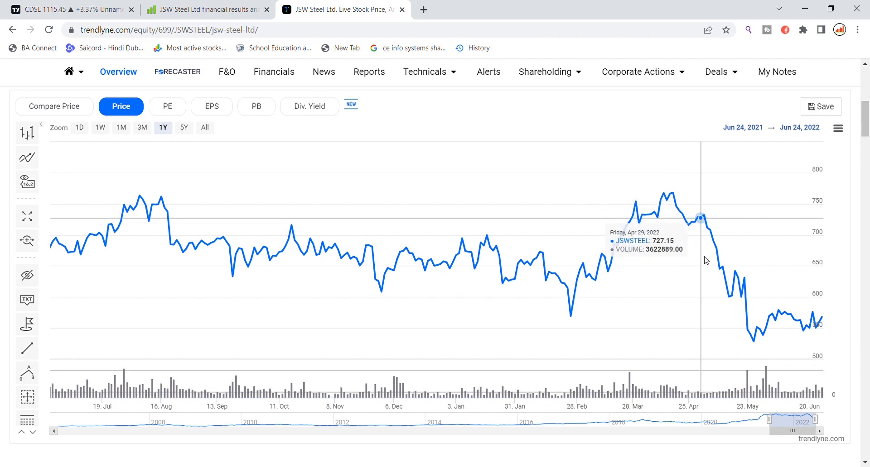
mouse_move(747, 308)
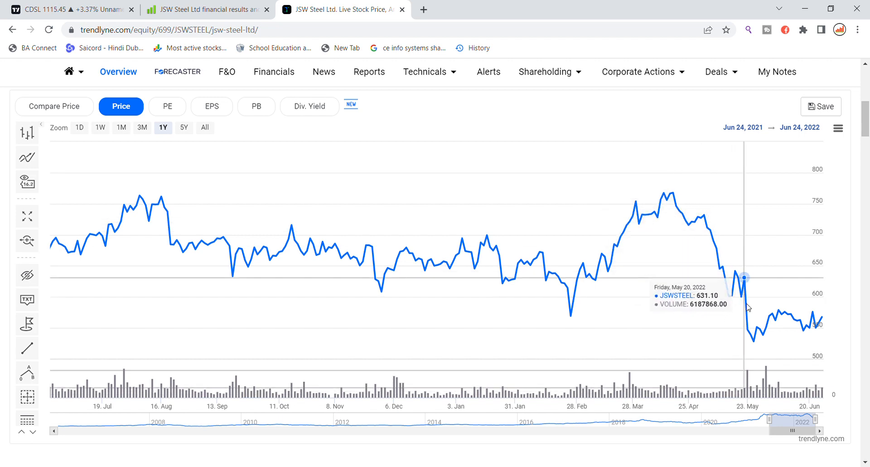
mouse_move(771, 326)
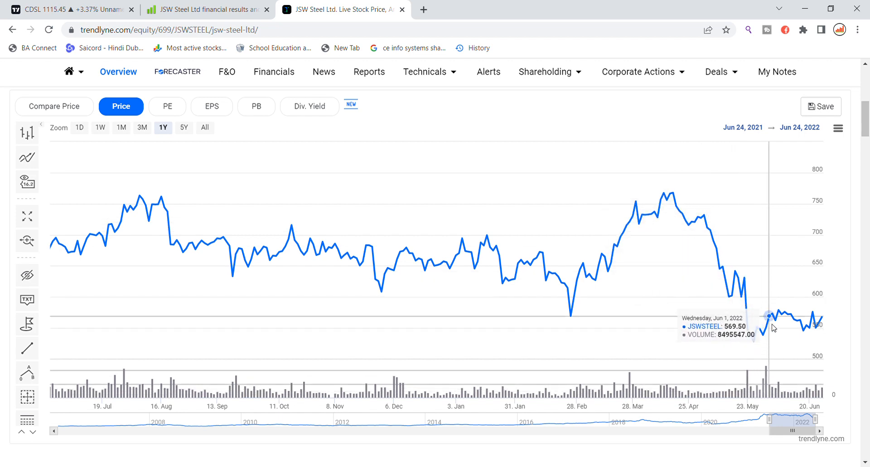
mouse_move(818, 322)
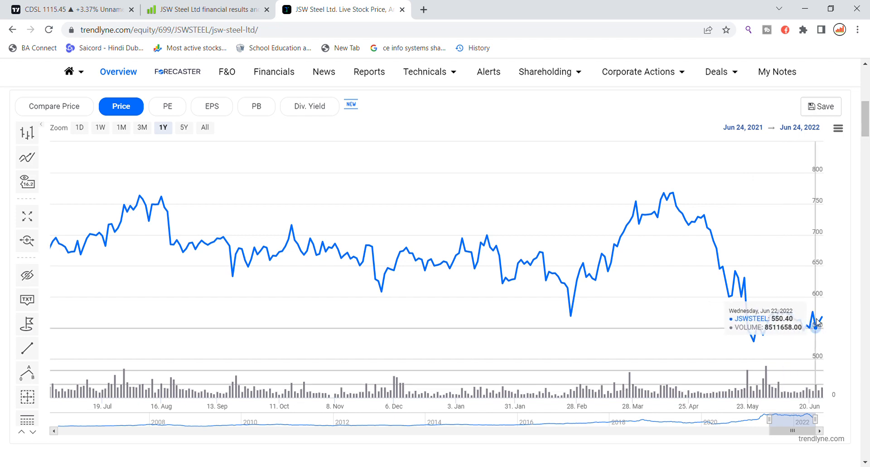
mouse_move(481, 280)
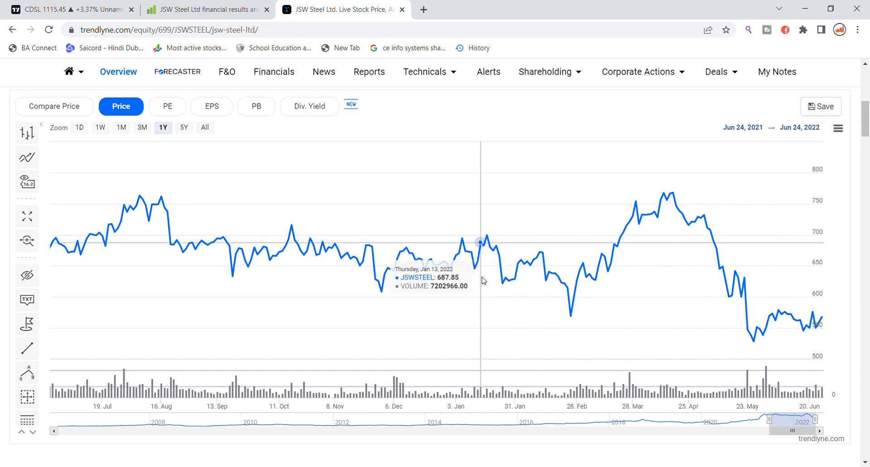
- On Screener.in, highlight JSW Steel's market cap ₹137,250 Cr., P/E 6.48 and dividend yield
left_click(205, 9)
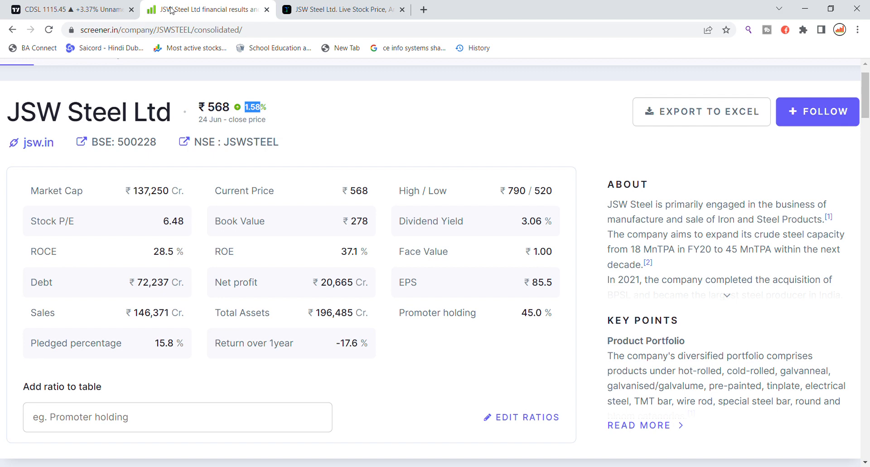
mouse_move(151, 194)
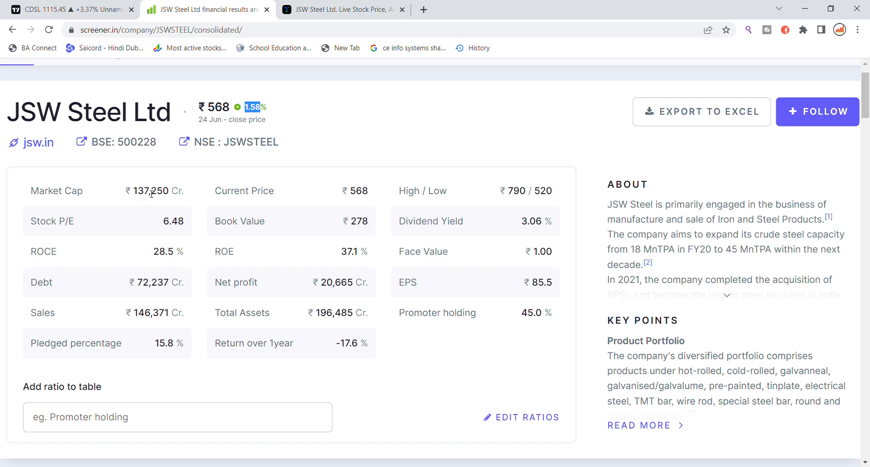
double_click(151, 191)
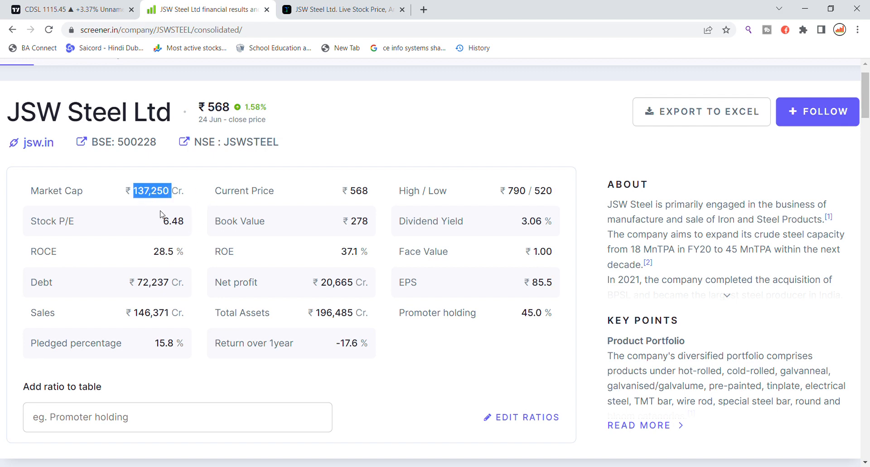
double_click(172, 221)
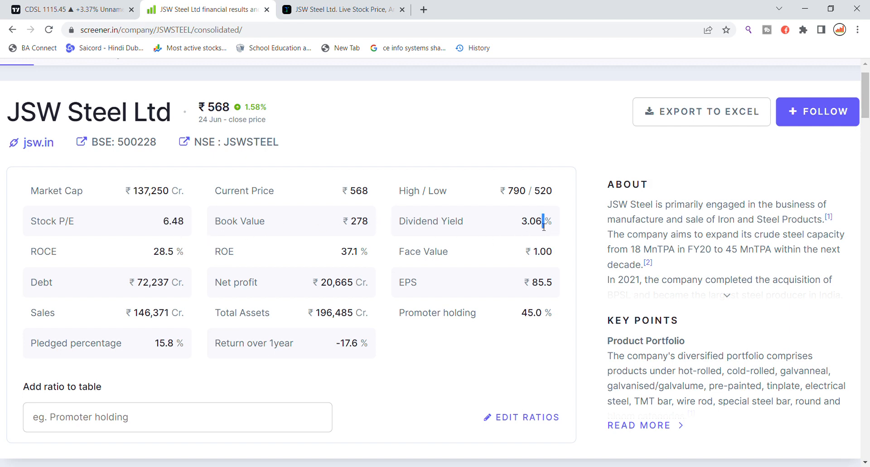
double_click(535, 221)
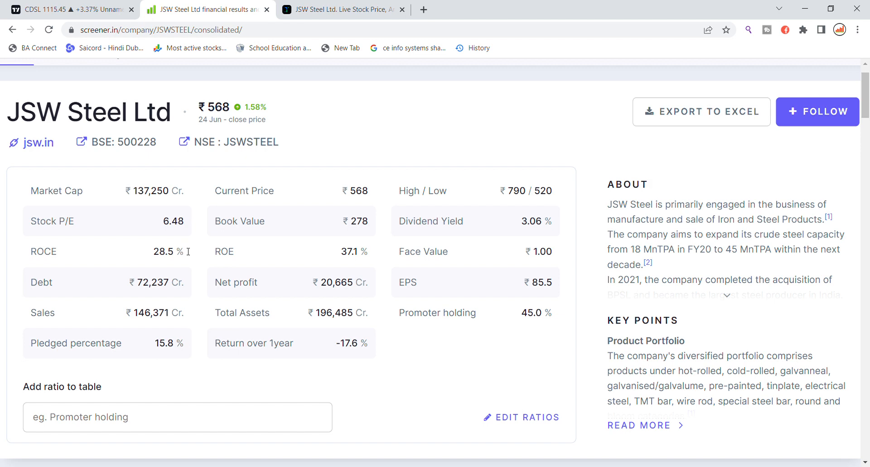
mouse_move(370, 255)
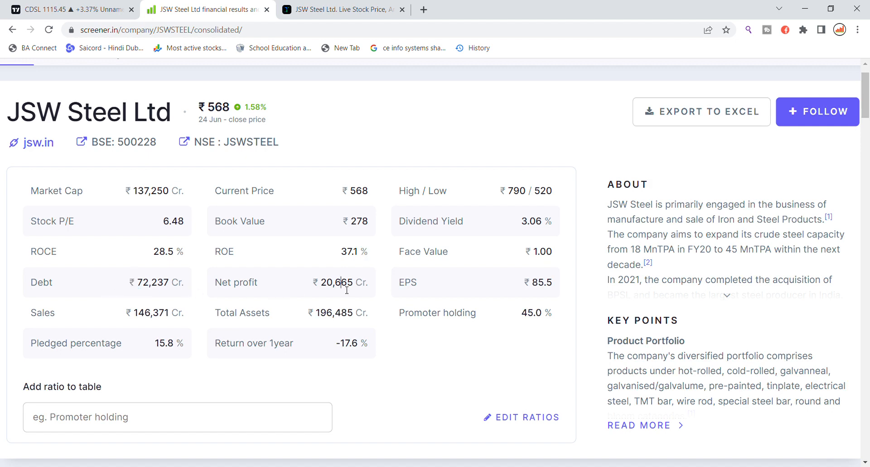
- Highlight the net profit, EPS, sales and 45% promoter holding figures
double_click(337, 283)
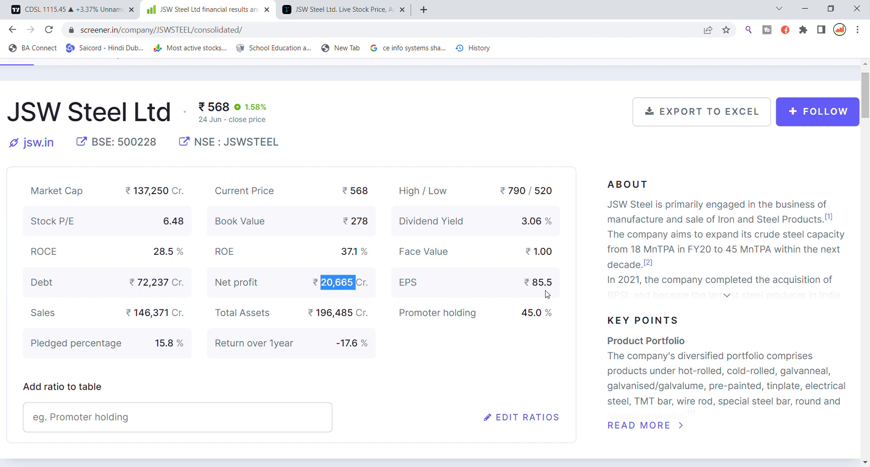
double_click(539, 283)
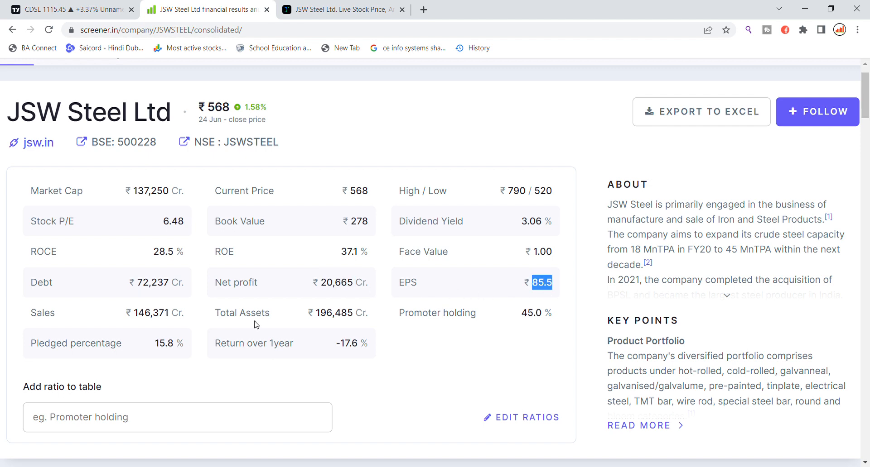
double_click(152, 313)
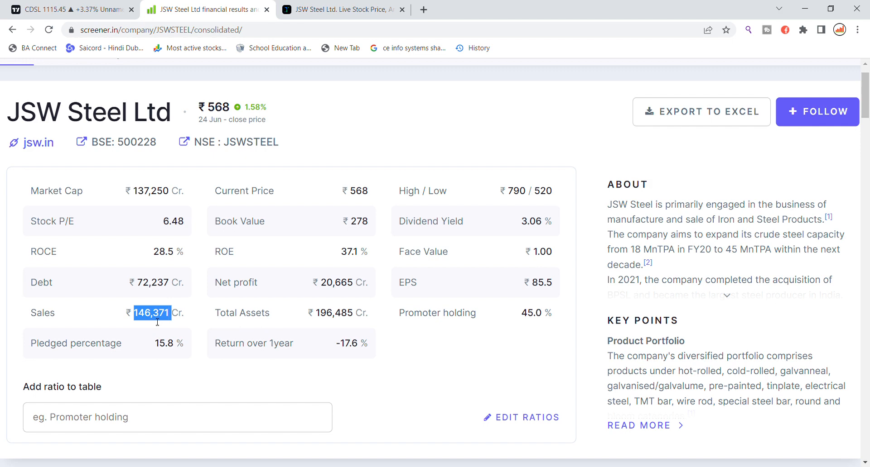
mouse_move(341, 323)
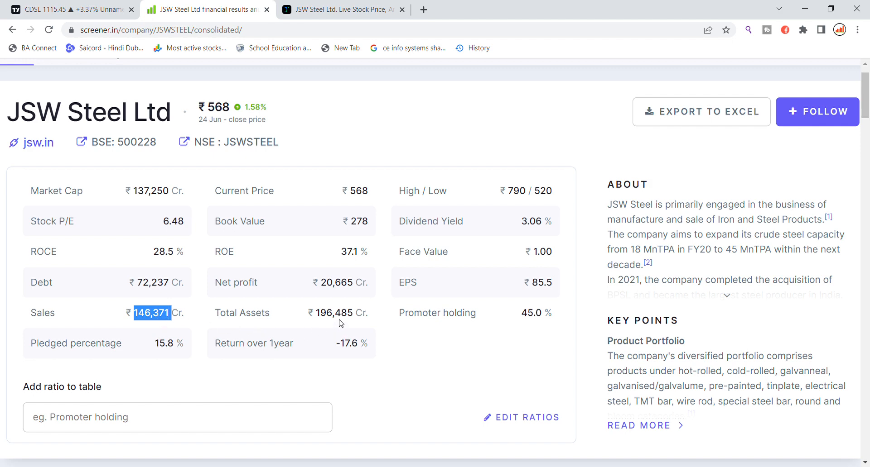
double_click(334, 312)
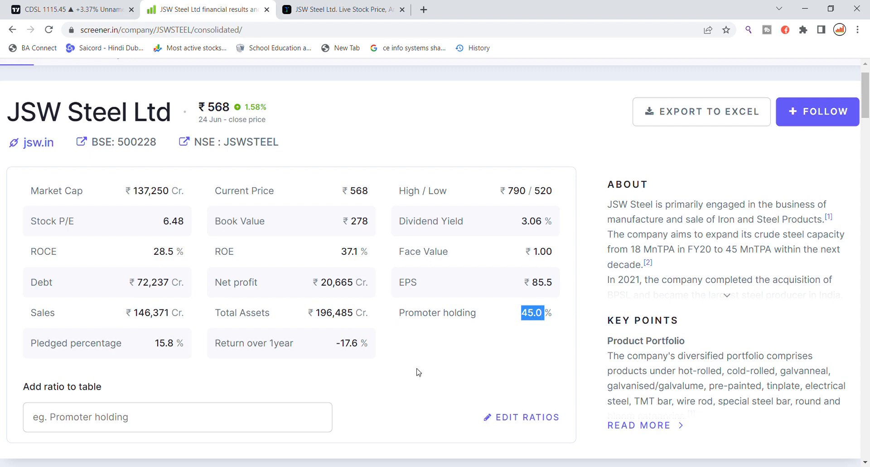
- Scroll to the Pros and Cons boxes showing 3.06% dividend yield and 42.91% profit growth
scroll("down", 3)
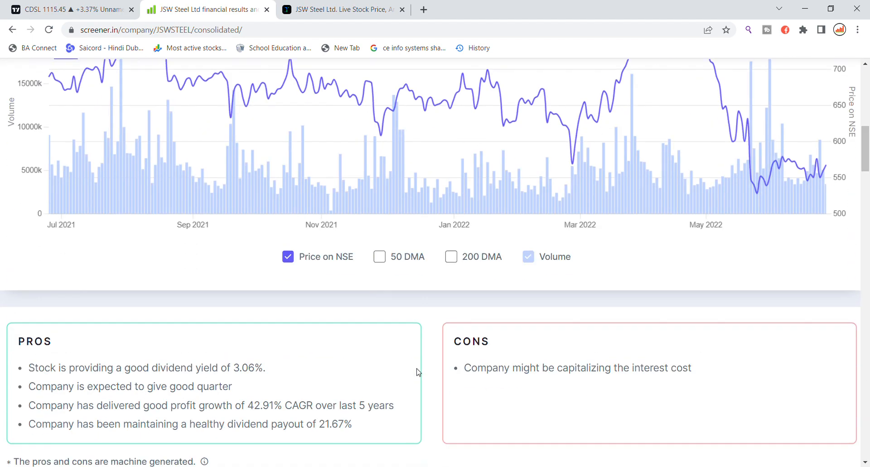
scroll("down", 3)
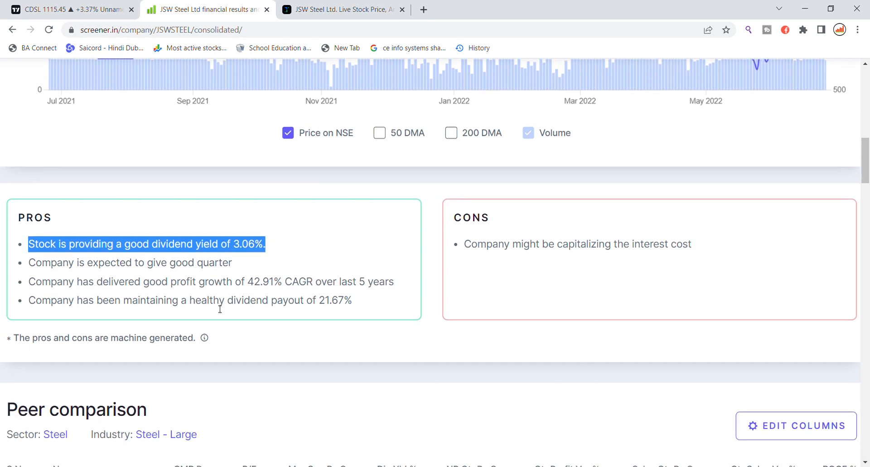
mouse_move(237, 300)
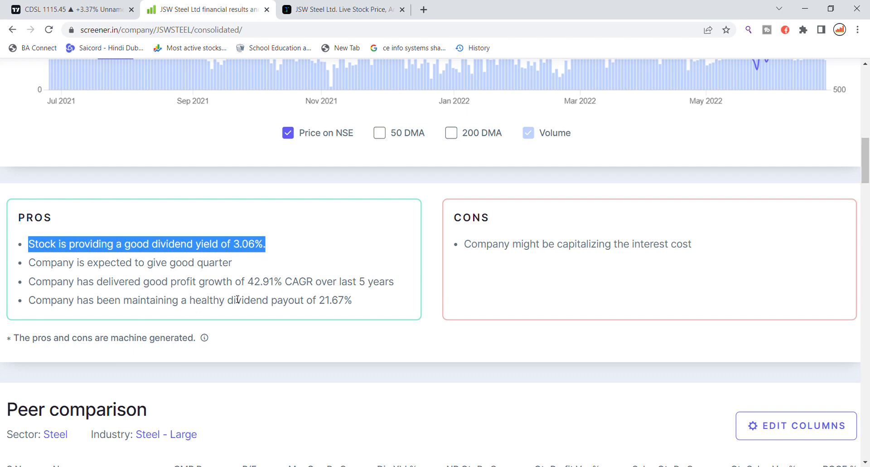
mouse_move(269, 320)
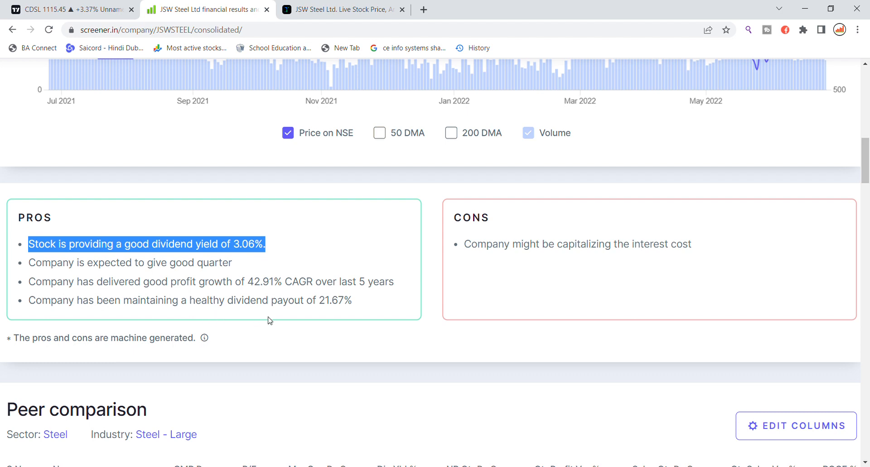
mouse_move(345, 310)
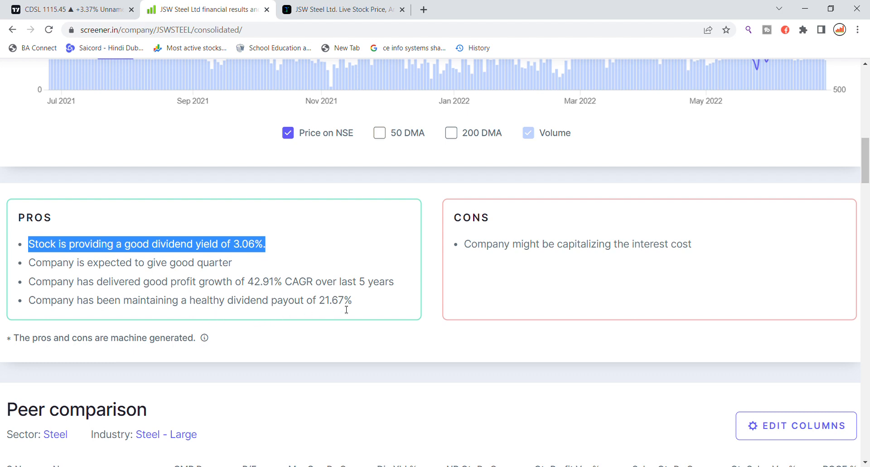
mouse_move(477, 273)
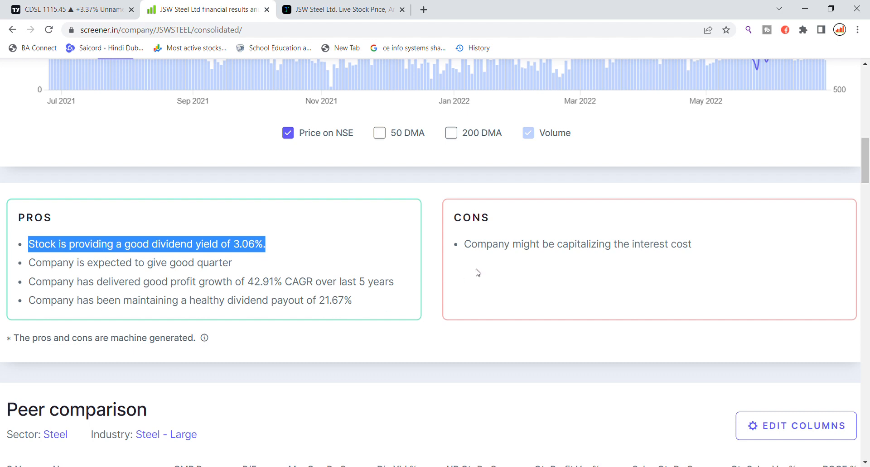